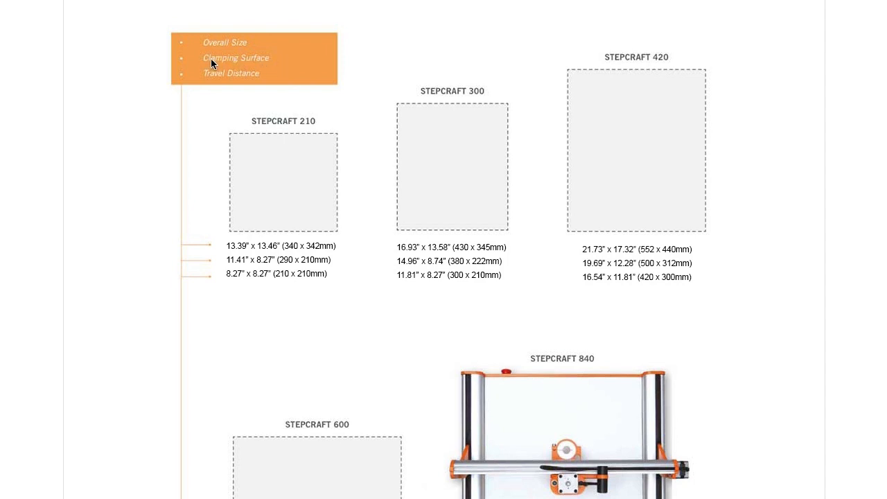
scroll(down, 3)
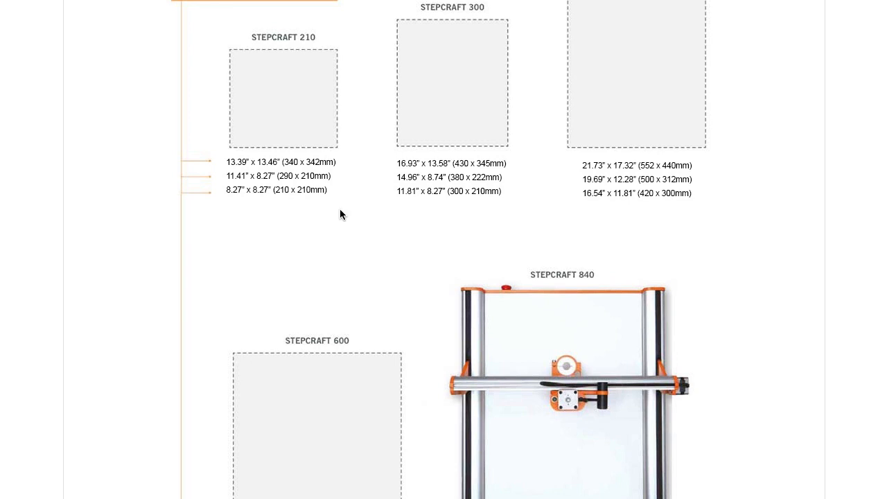
mouse_move(289, 197)
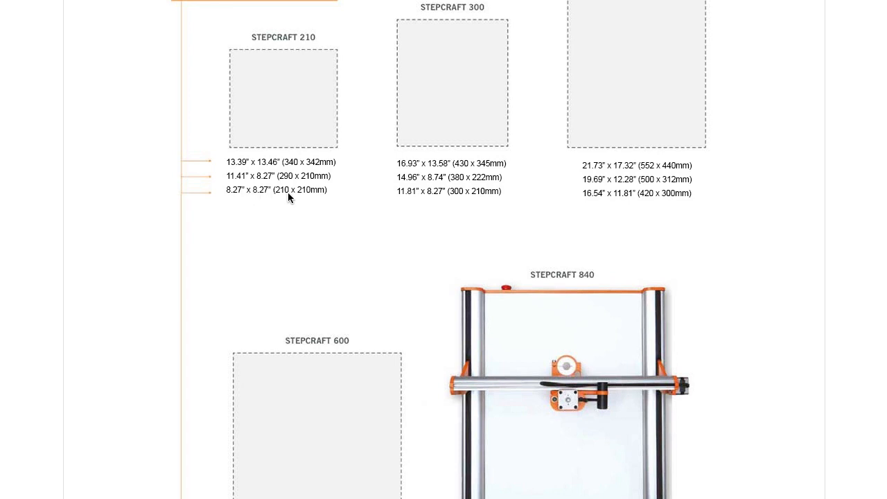
mouse_move(446, 196)
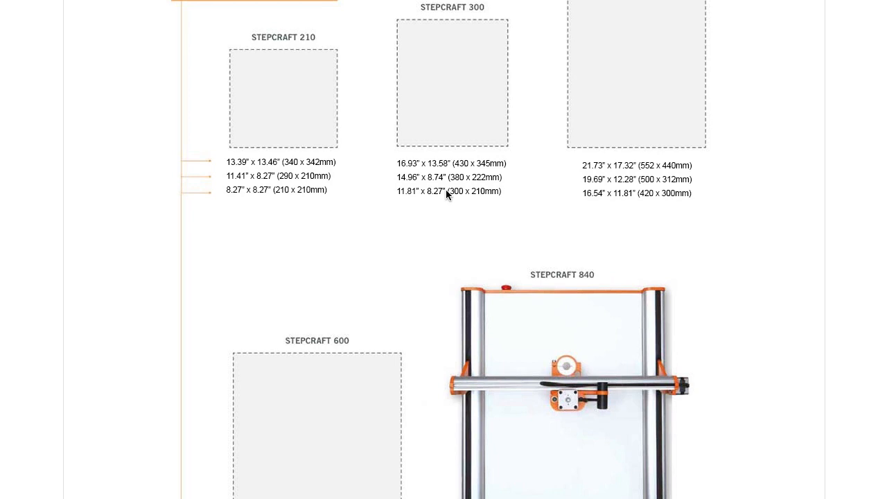
mouse_move(585, 201)
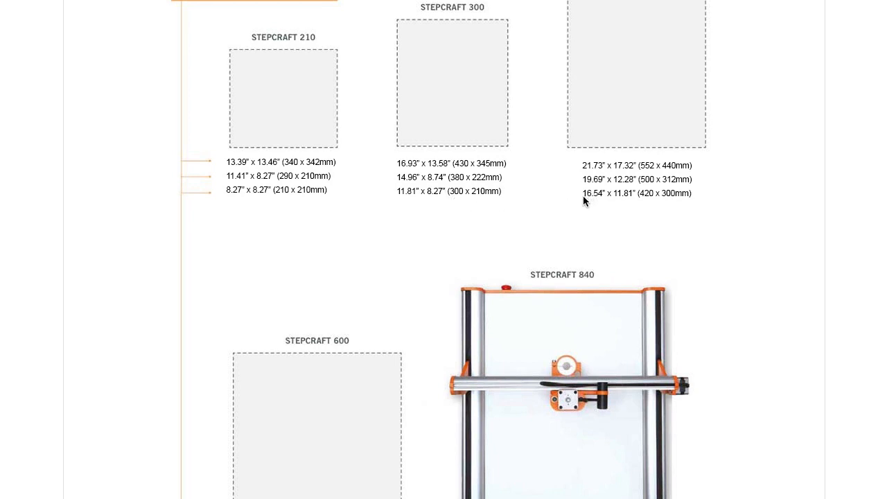
scroll(down, 3)
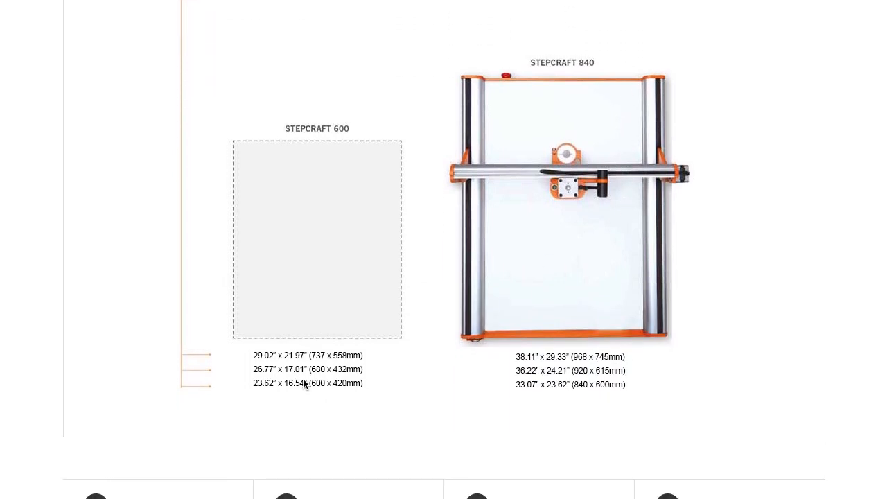
mouse_move(249, 393)
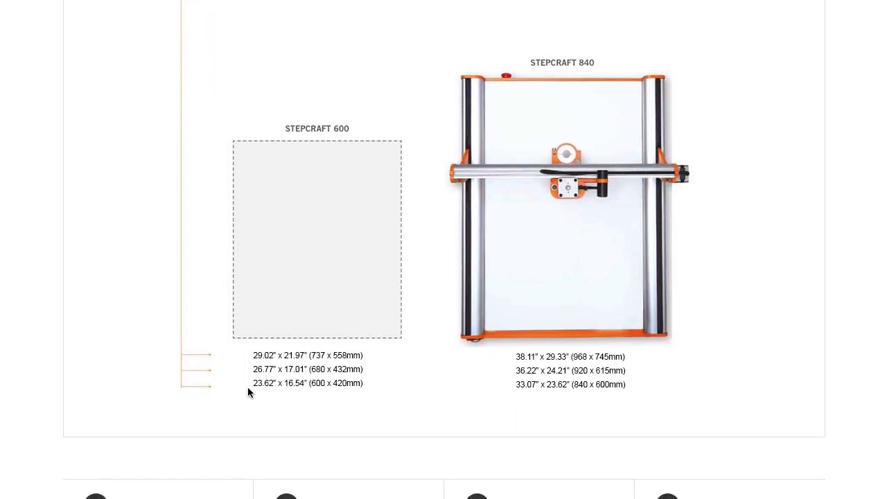
mouse_move(302, 393)
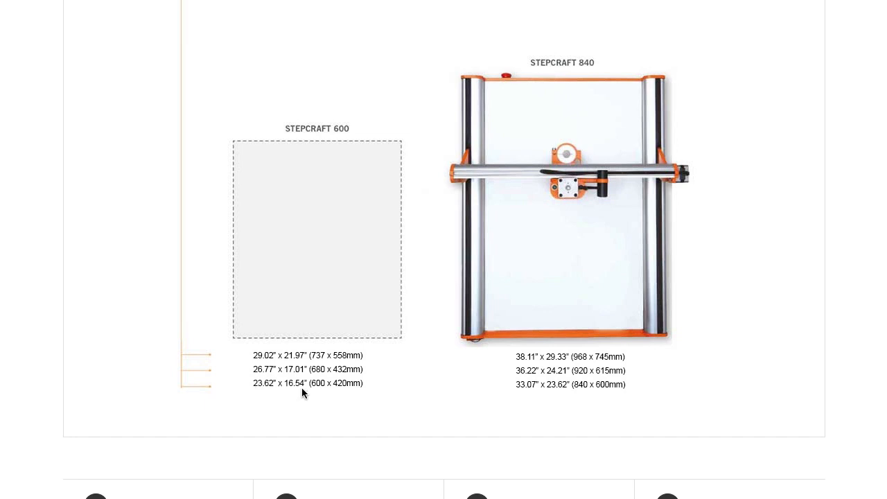
mouse_move(395, 405)
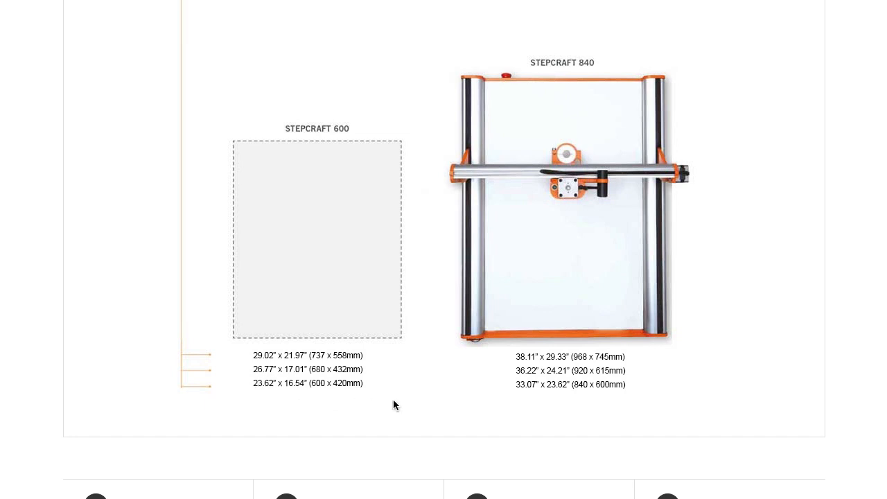
mouse_move(524, 395)
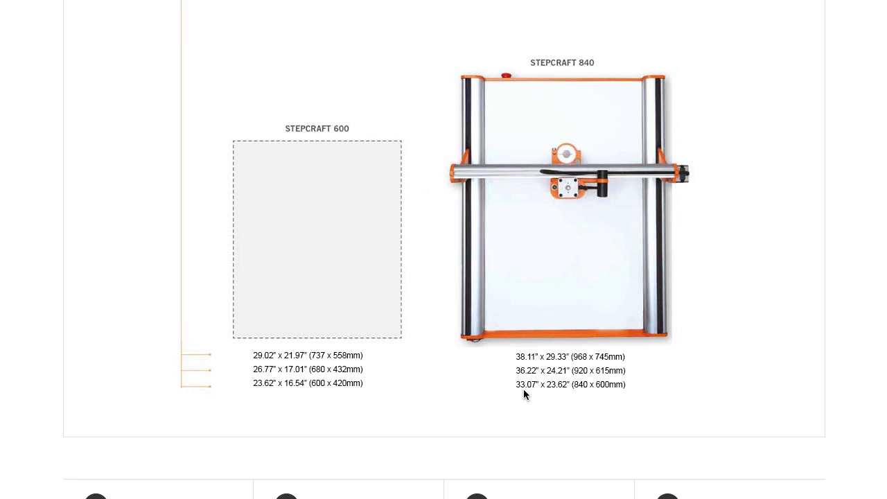
mouse_move(566, 395)
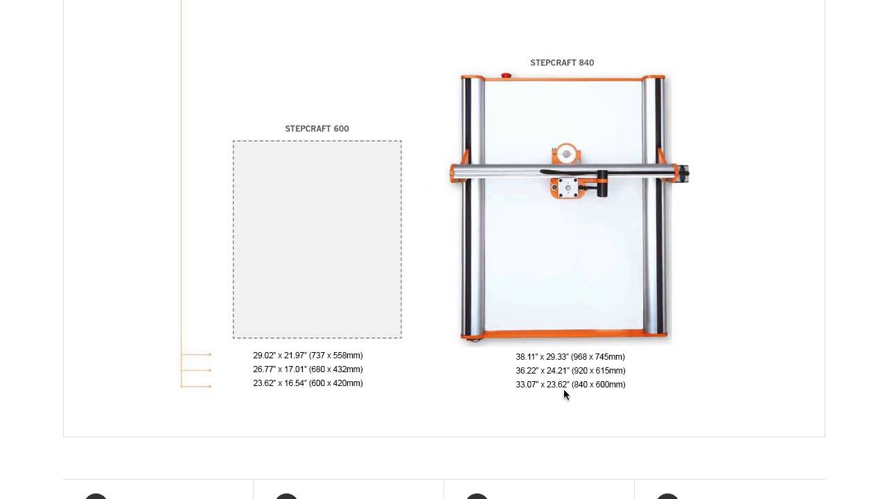